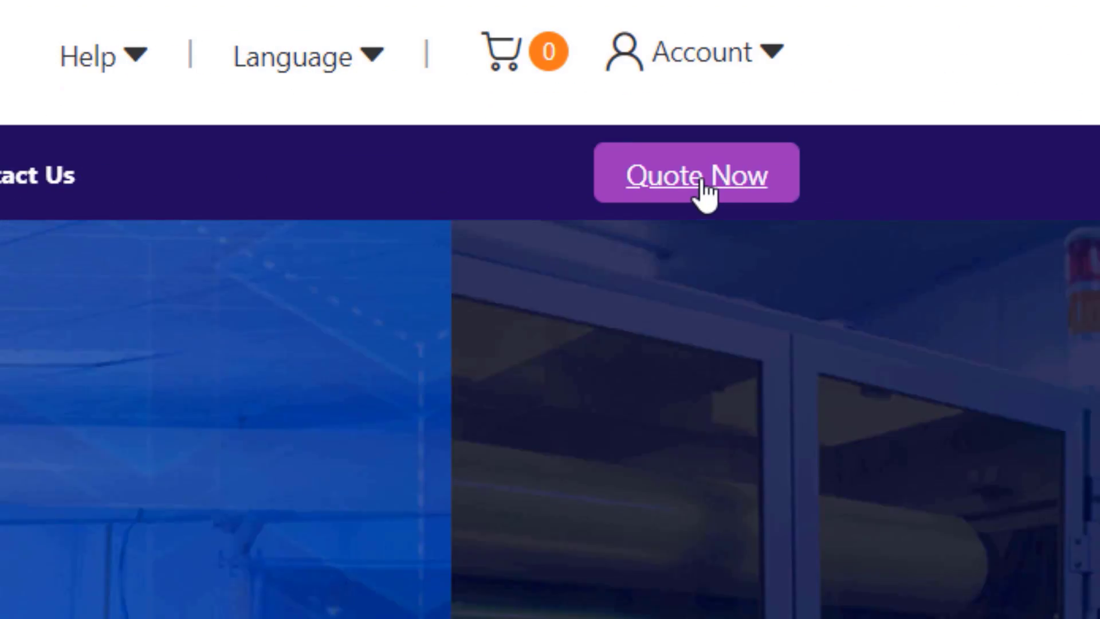
# Start a new NextPCB quote and scroll to the solder mask, silkscreen, copper and finish options
pyautogui.click(696, 174)
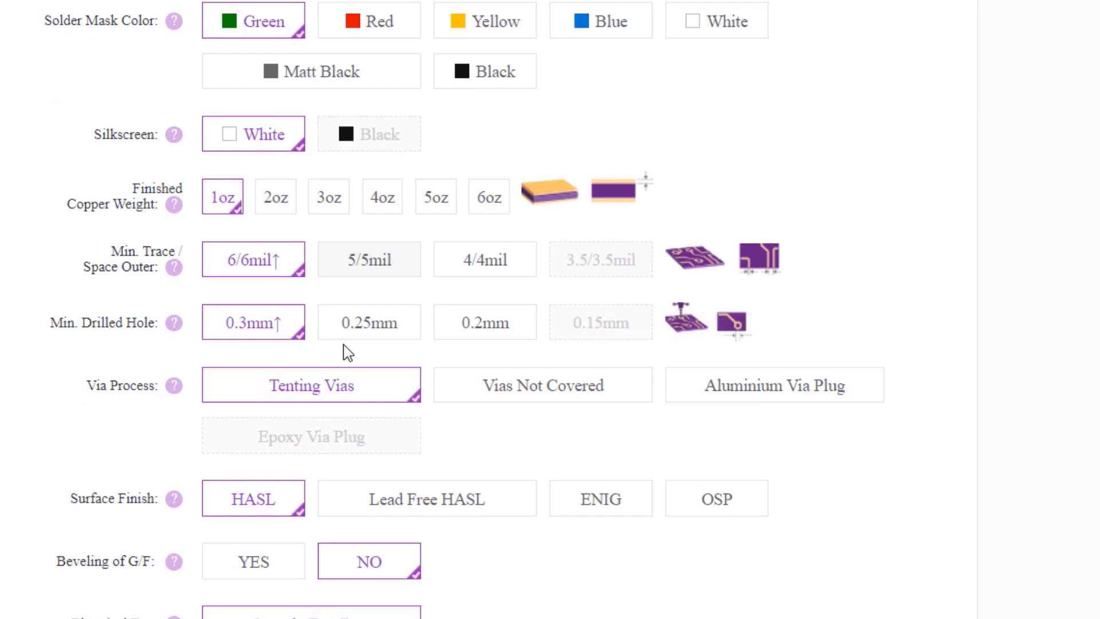
pyautogui.scroll(-3)
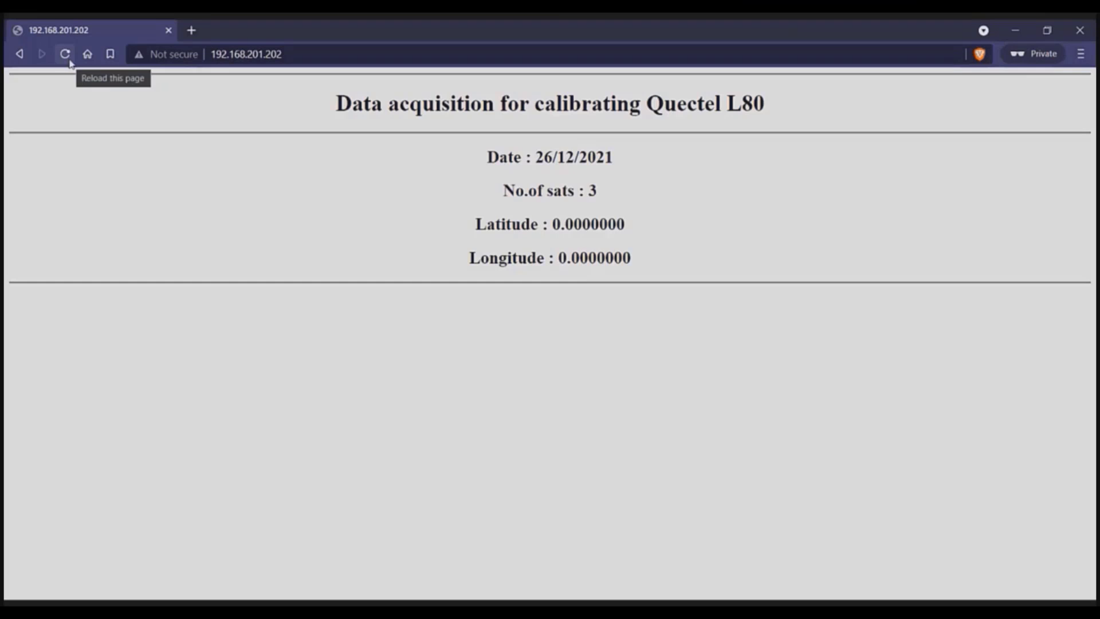
pyautogui.moveTo(72, 72)
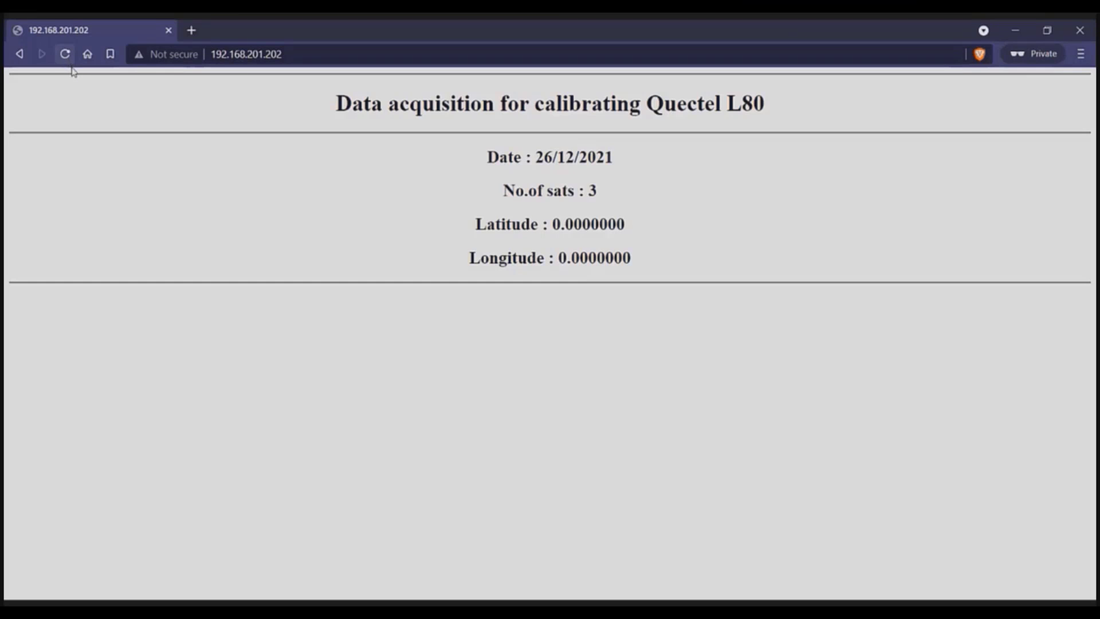
pyautogui.click(65, 53)
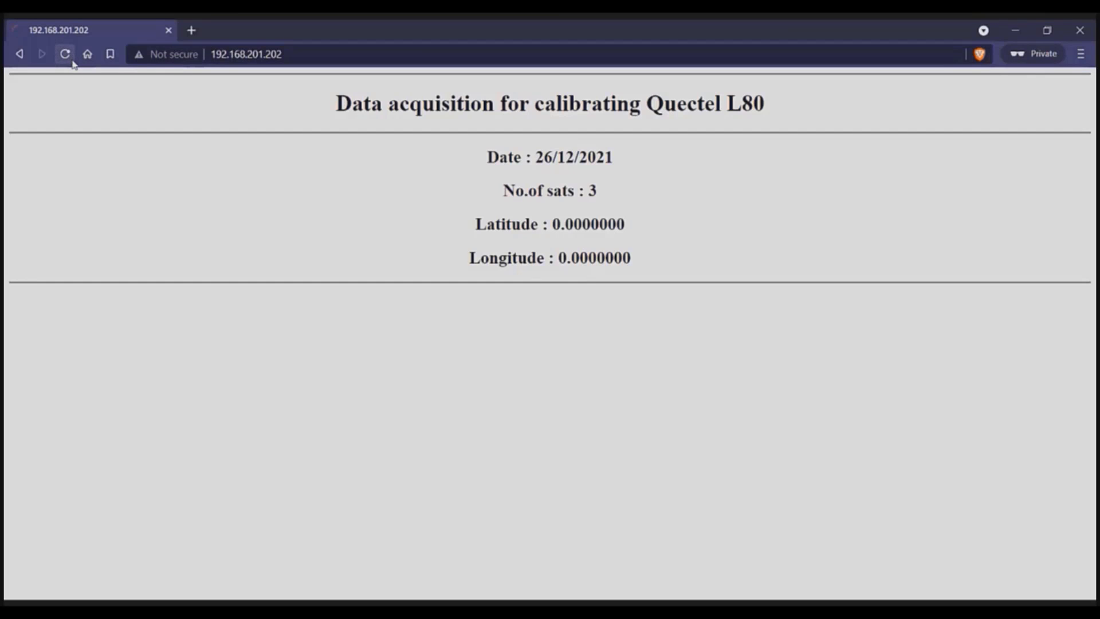
pyautogui.click(63, 54)
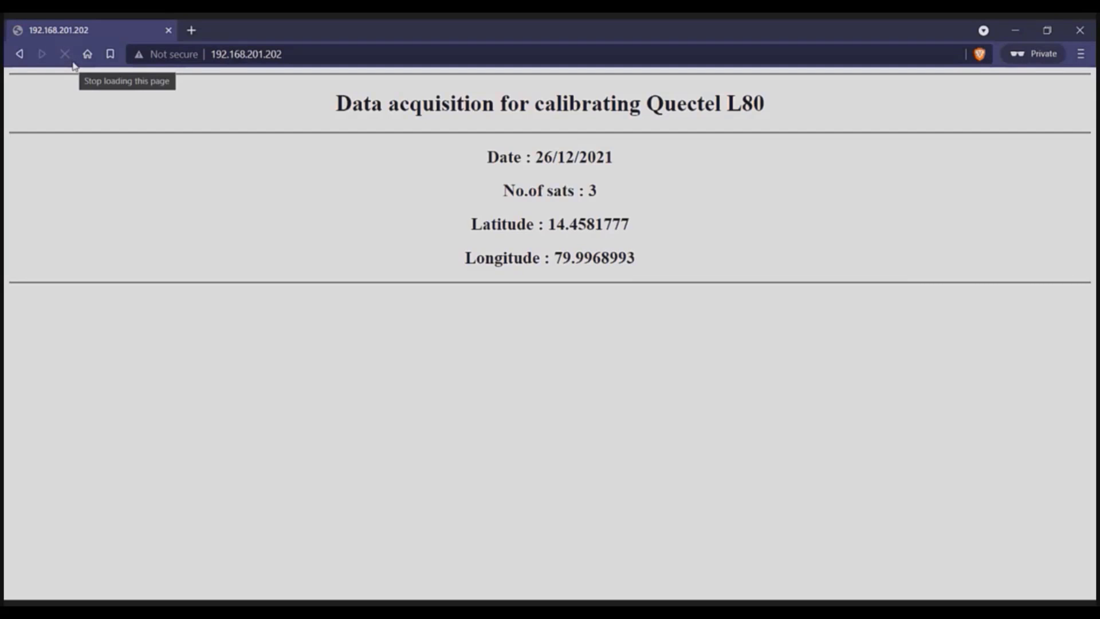
pyautogui.click(63, 54)
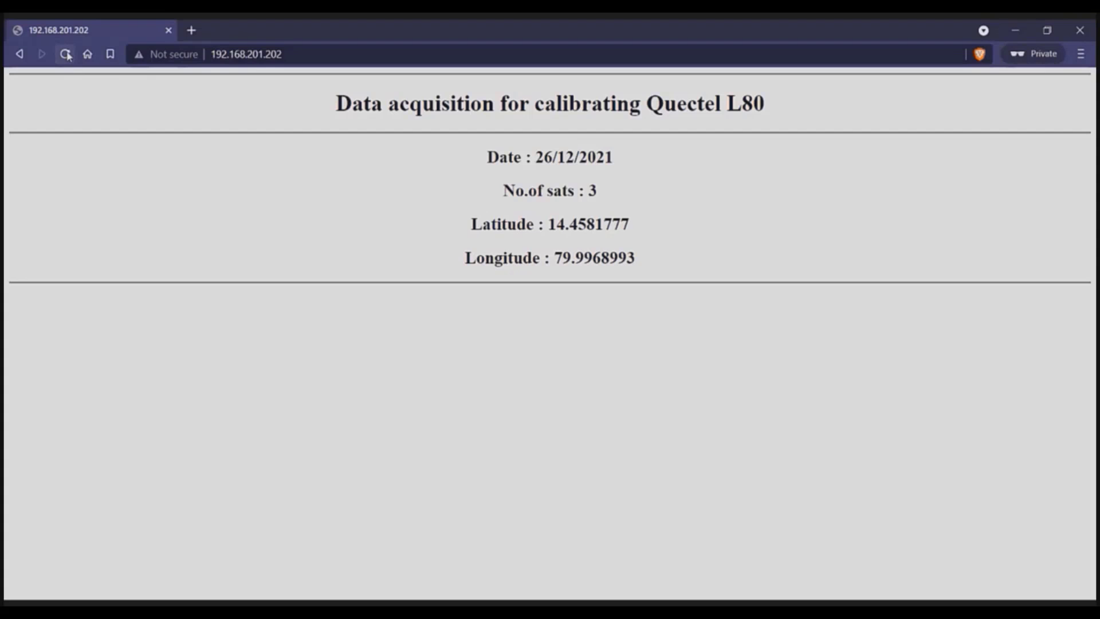
pyautogui.click(66, 54)
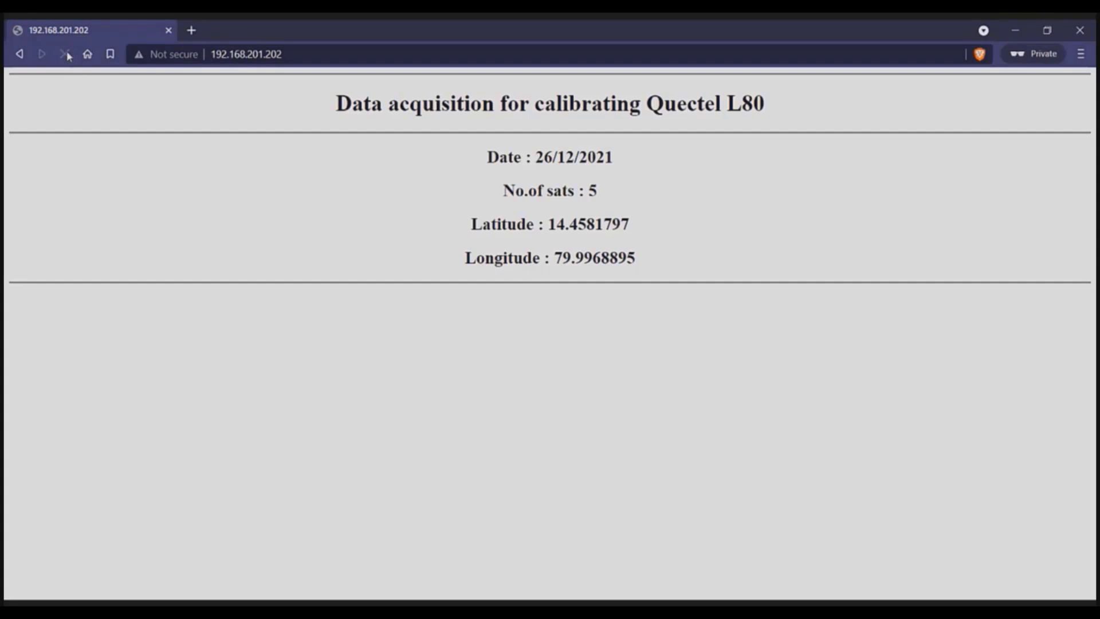
pyautogui.click(66, 54)
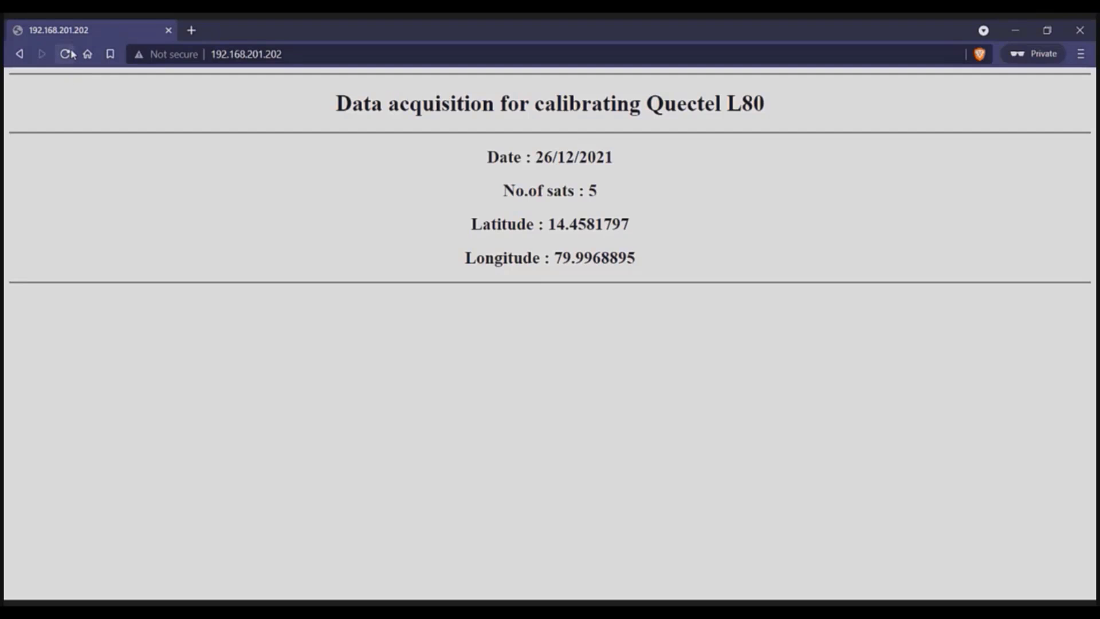
pyautogui.click(66, 54)
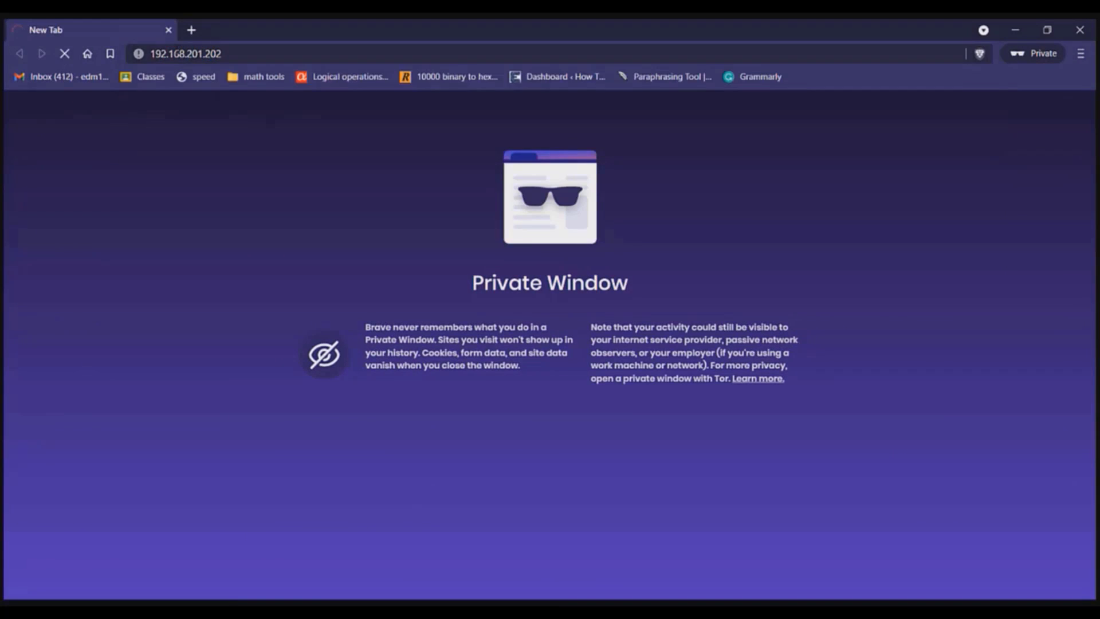
# Load the device data page at 192.168.201.202 in the private tab
pyautogui.press('Enter')
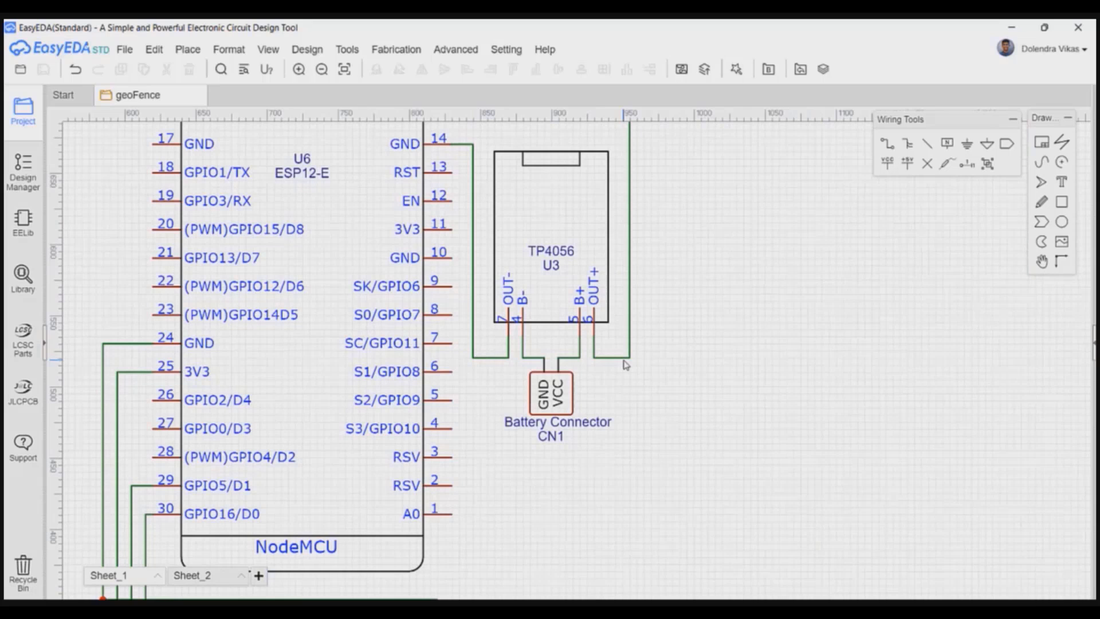
pyautogui.click(552, 393)
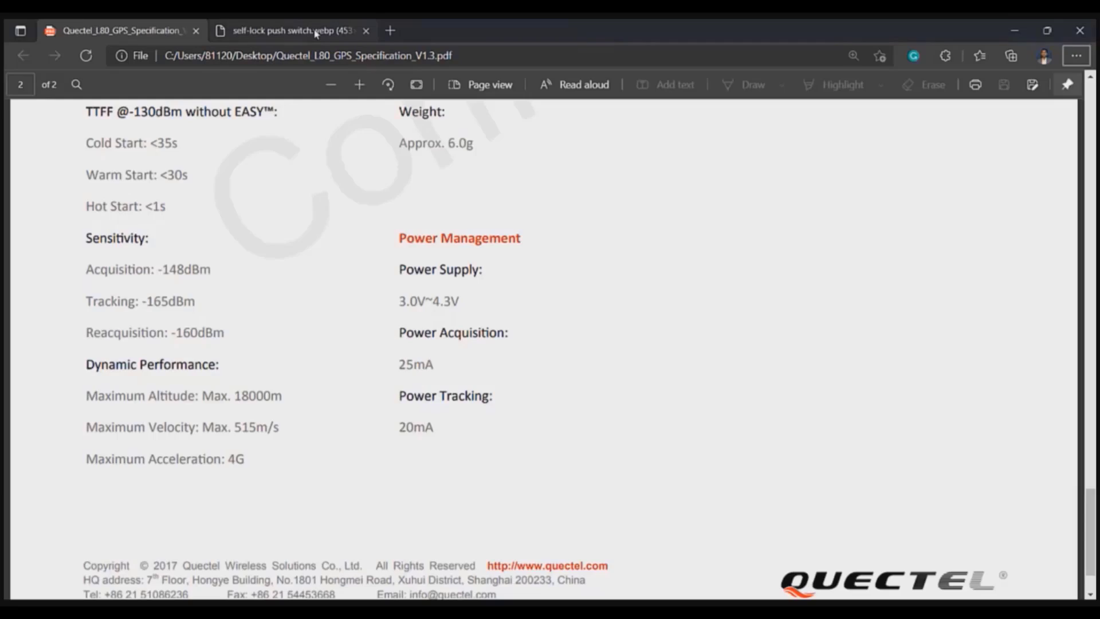
# Show the self-lock push switch photo, then step through Cura's sliced enclosure layers
pyautogui.click(293, 30)
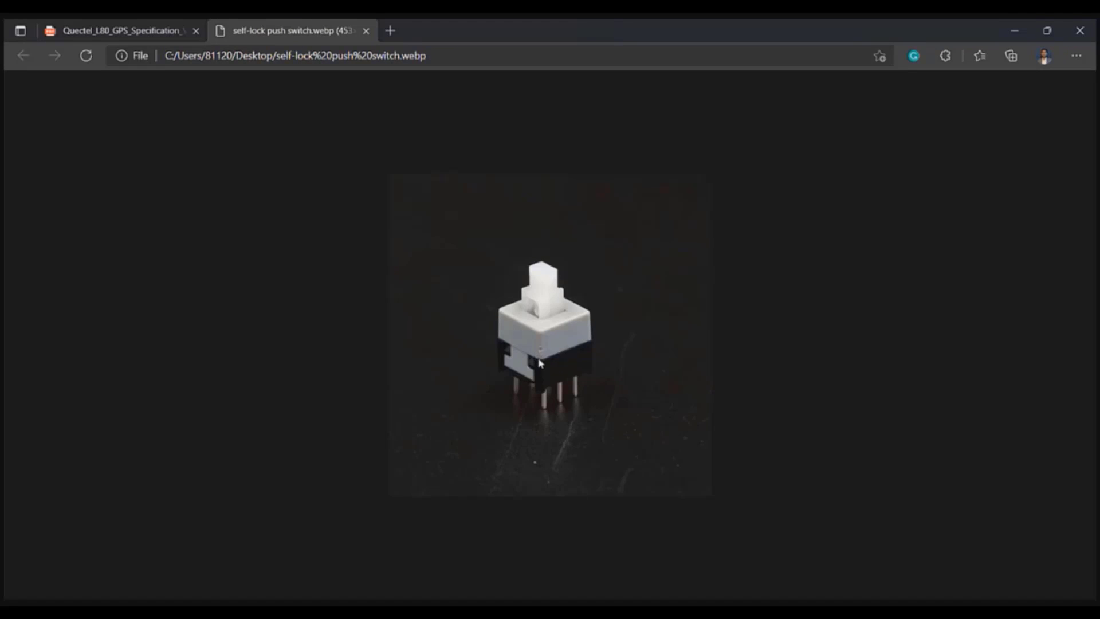
pyautogui.moveTo(841, 210)
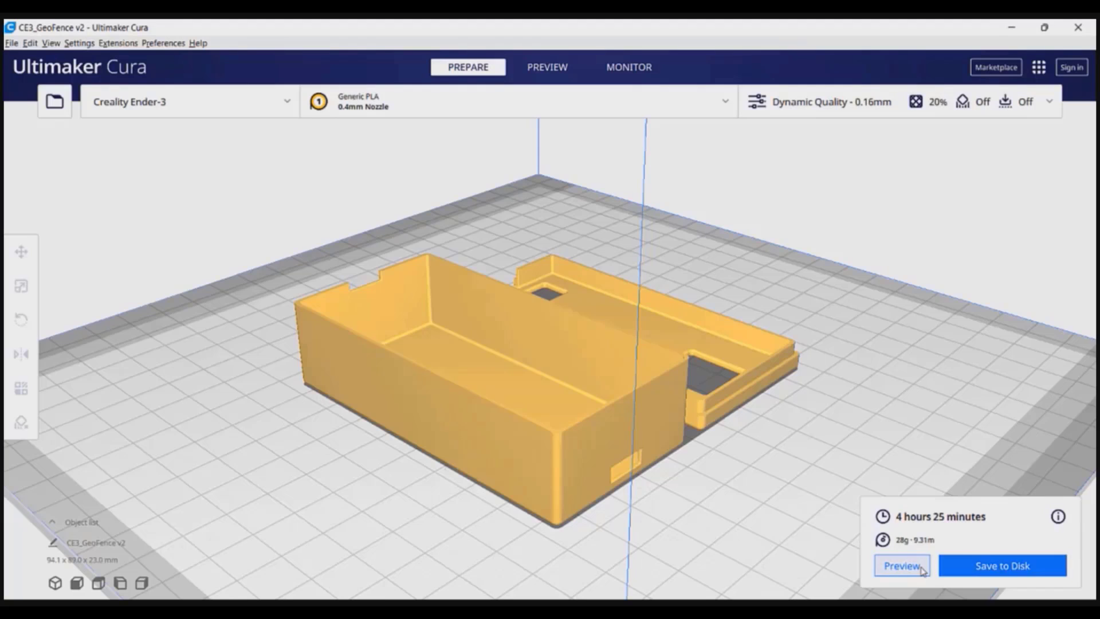
pyautogui.click(901, 565)
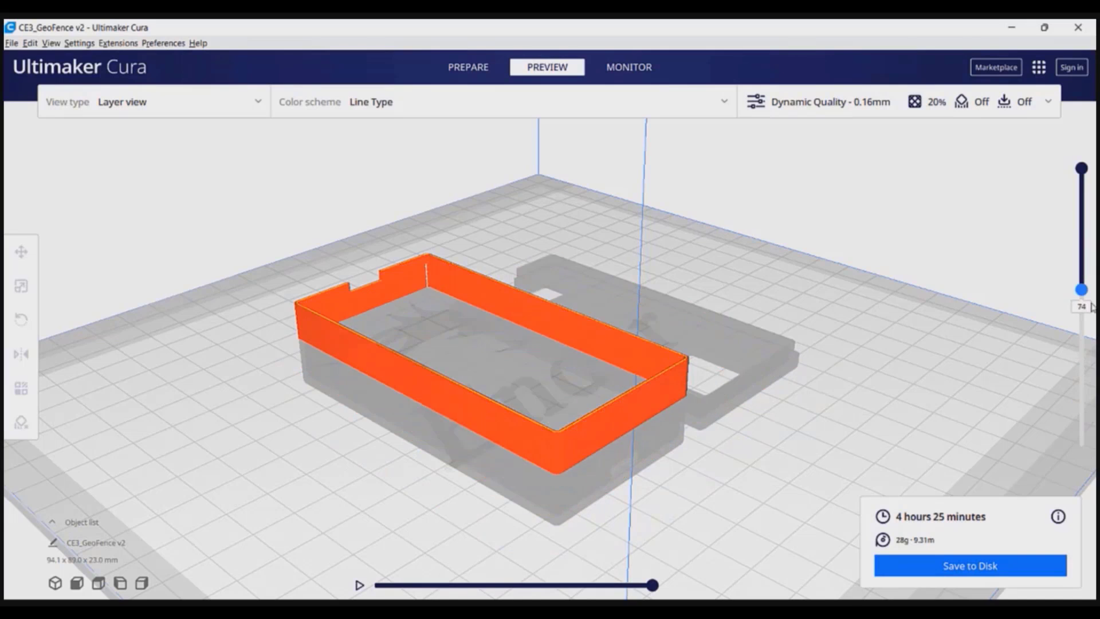
pyautogui.moveTo(1081, 290); pyautogui.dragTo(1081, 441)
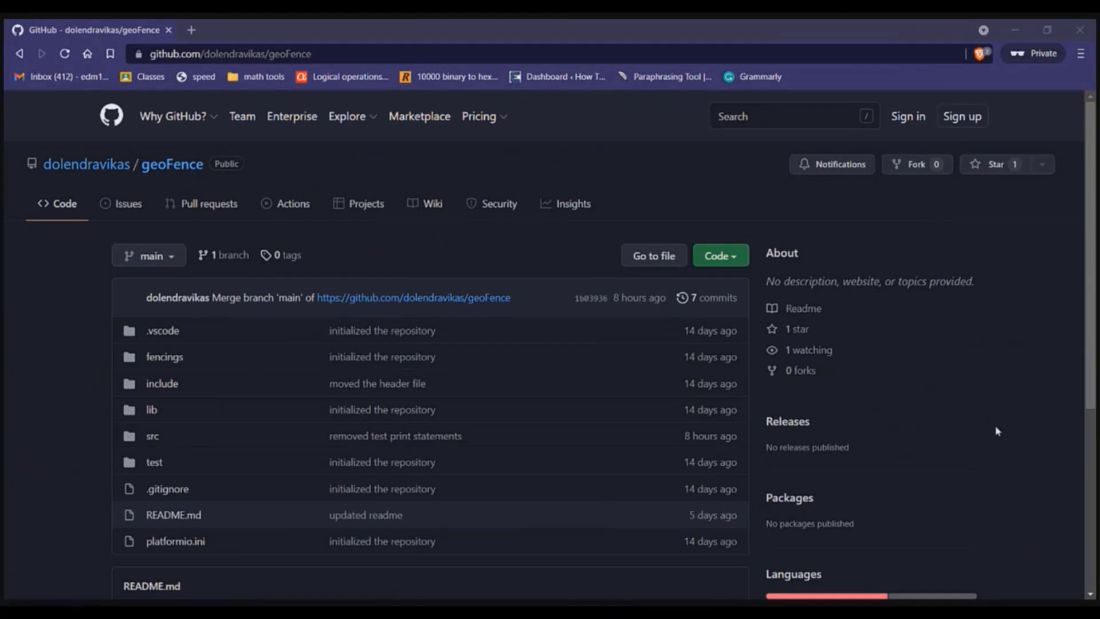
pyautogui.moveTo(837, 390)
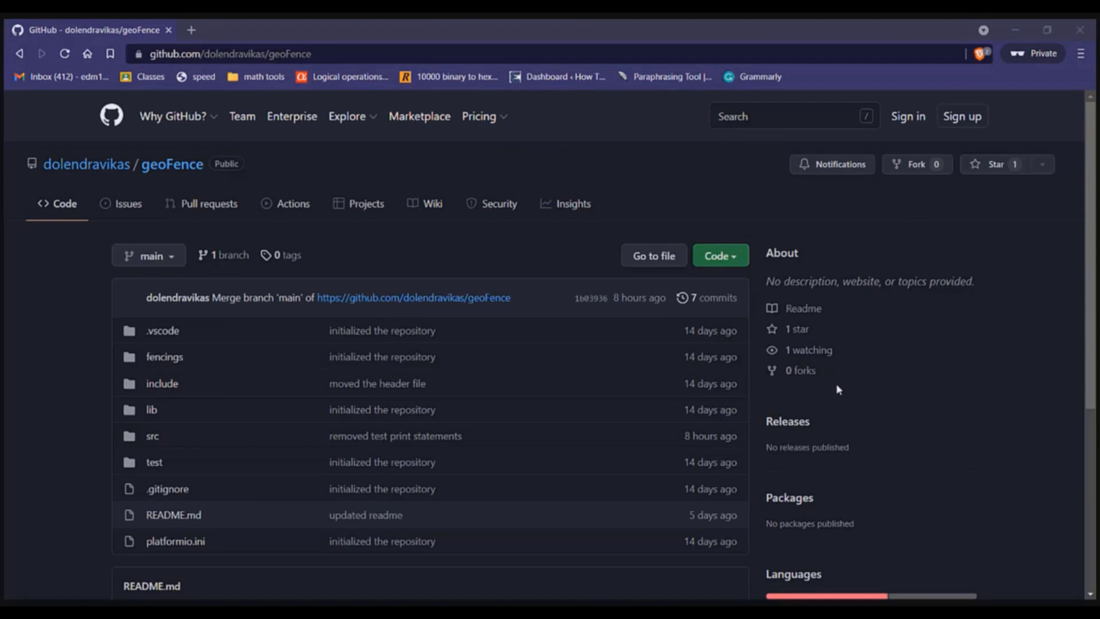
# Show the geoFence repository's HTTPS, GitHub Desktop and ZIP clone options
pyautogui.click(720, 254)
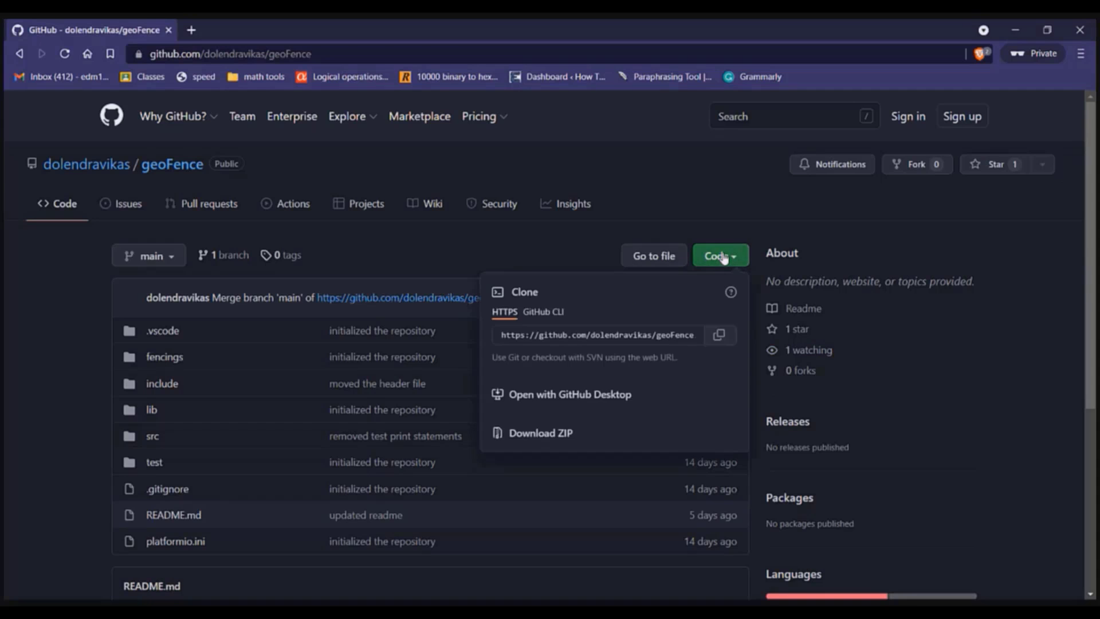
pyautogui.moveTo(546, 439)
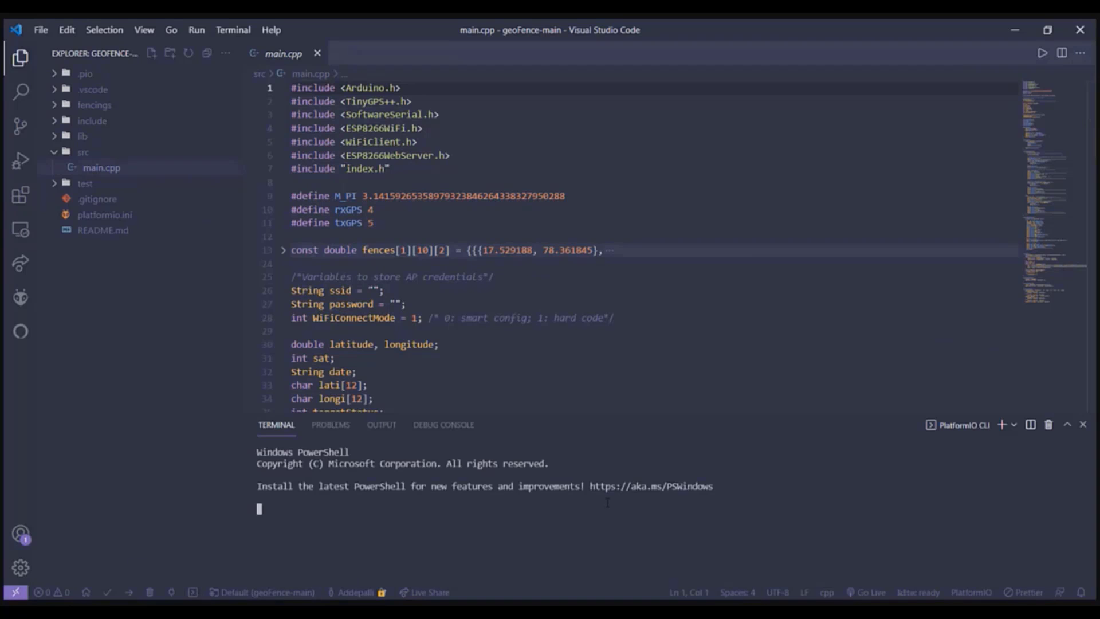
# Install the TinyGPSPlus library with 'pio lib install' in the PlatformIO terminal
pyautogui.write('pio')
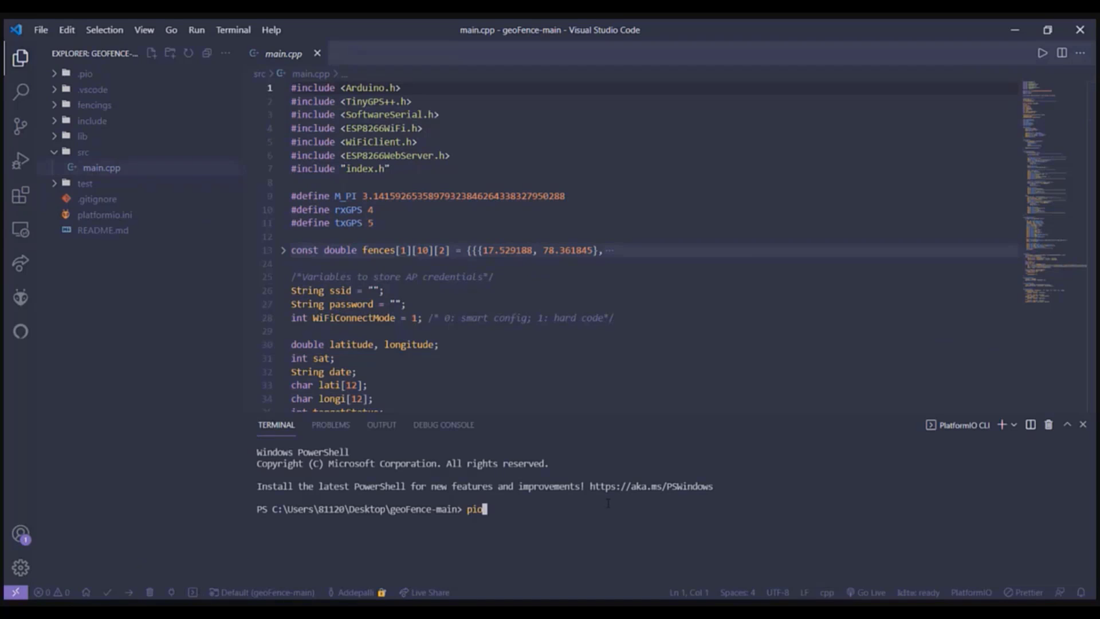
pyautogui.write('lib install')
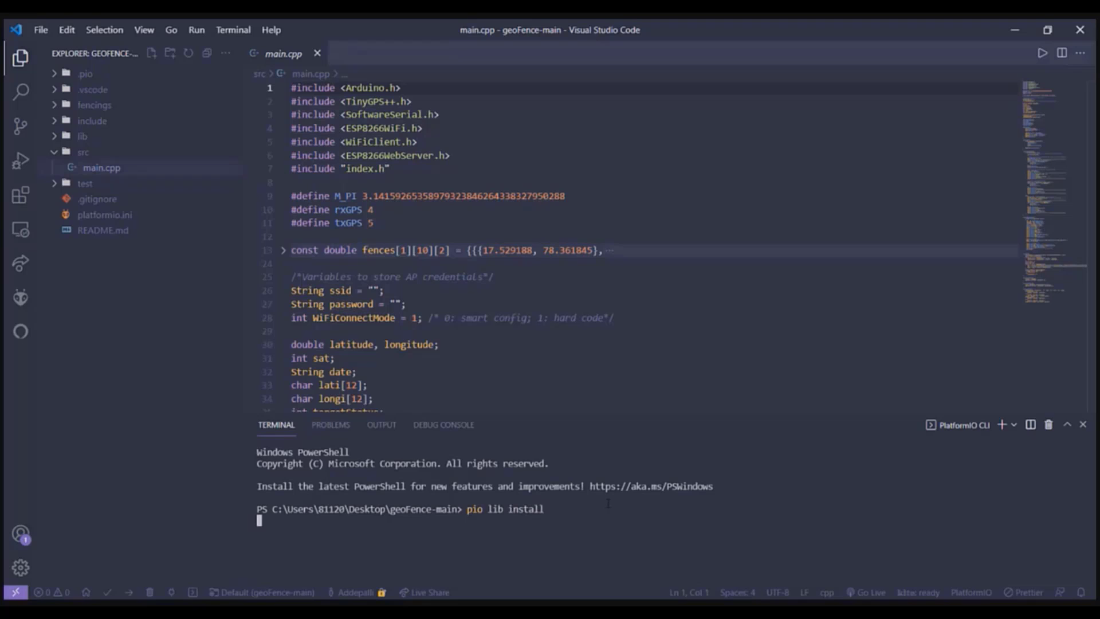
pyautogui.press('enter')
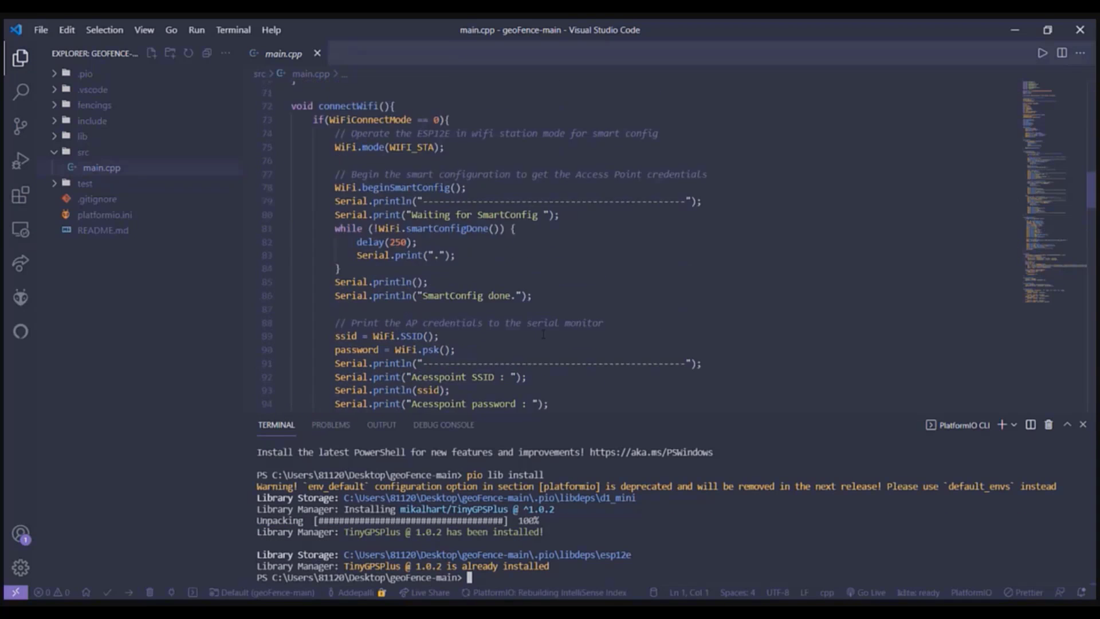
pyautogui.scroll(-3)
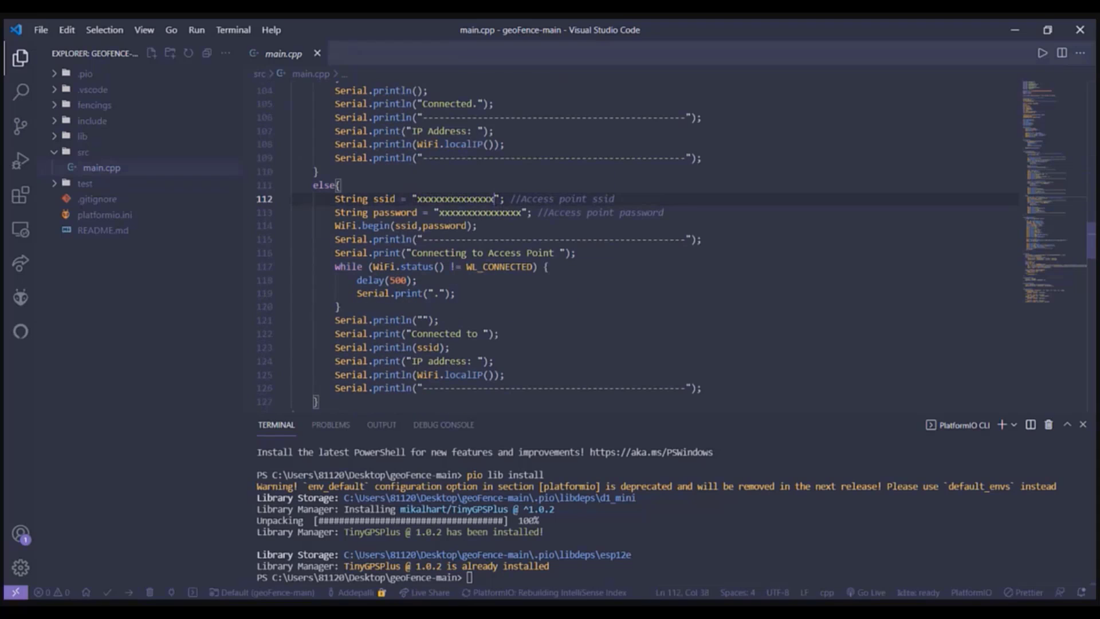
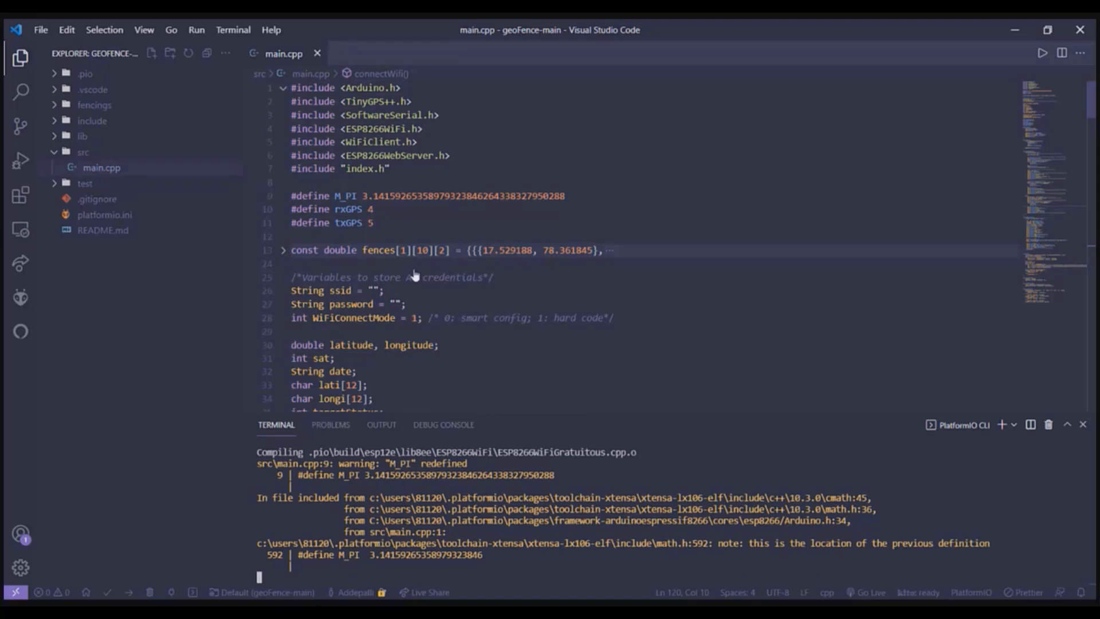
pyautogui.click(283, 250)
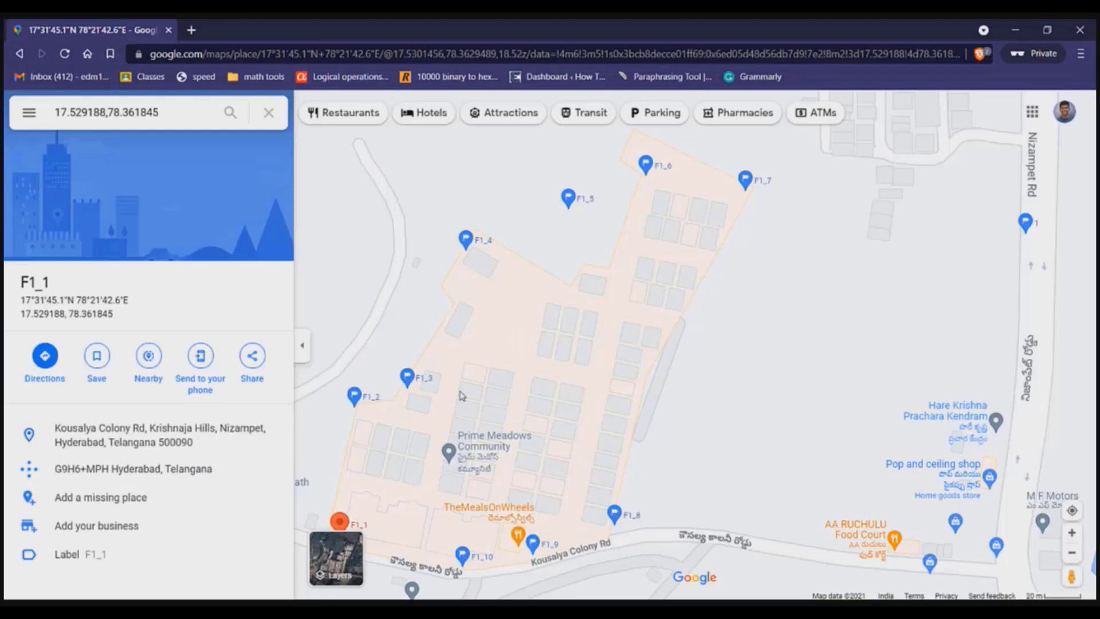
pyautogui.moveTo(575, 381)
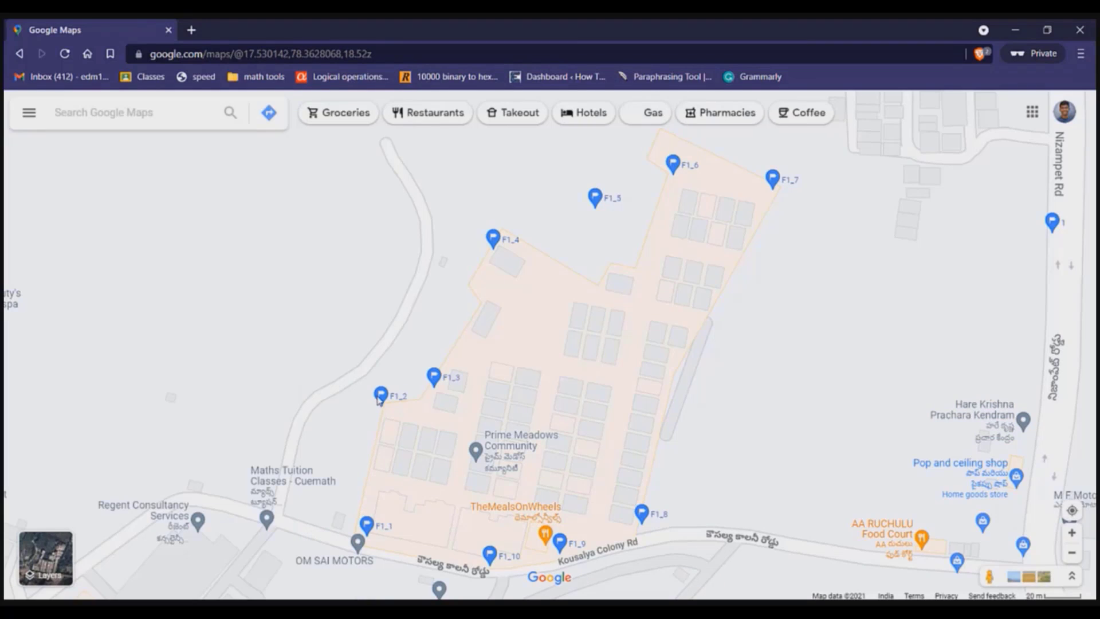
# Select fence point F1_2 to read its coordinates 17.529840, 78.361919 for the fences array
pyautogui.click(381, 396)
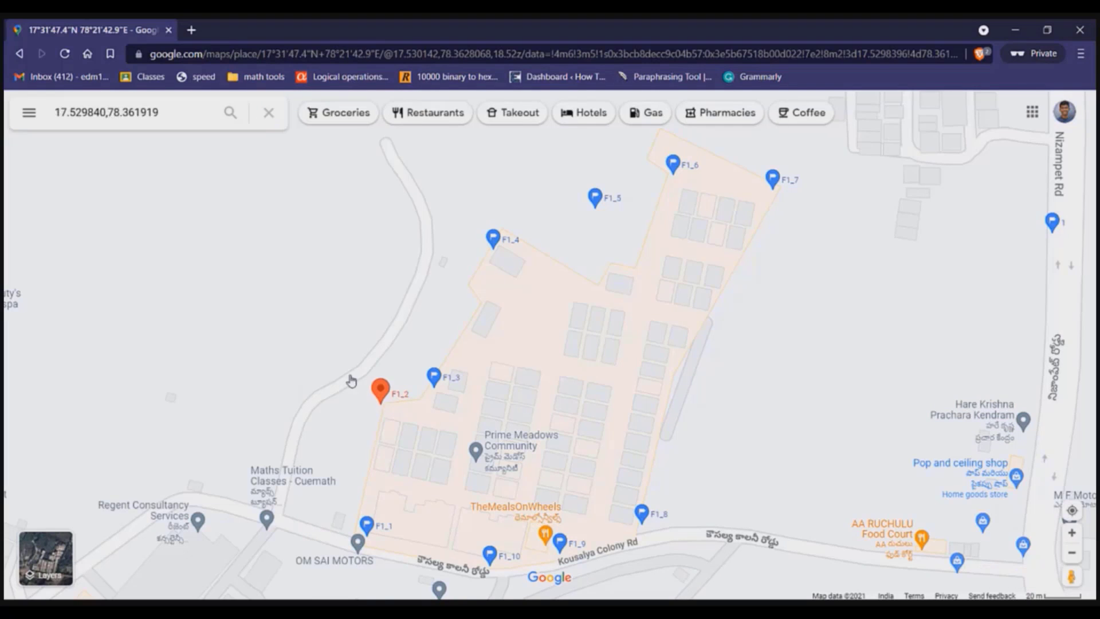
pyautogui.click(381, 391)
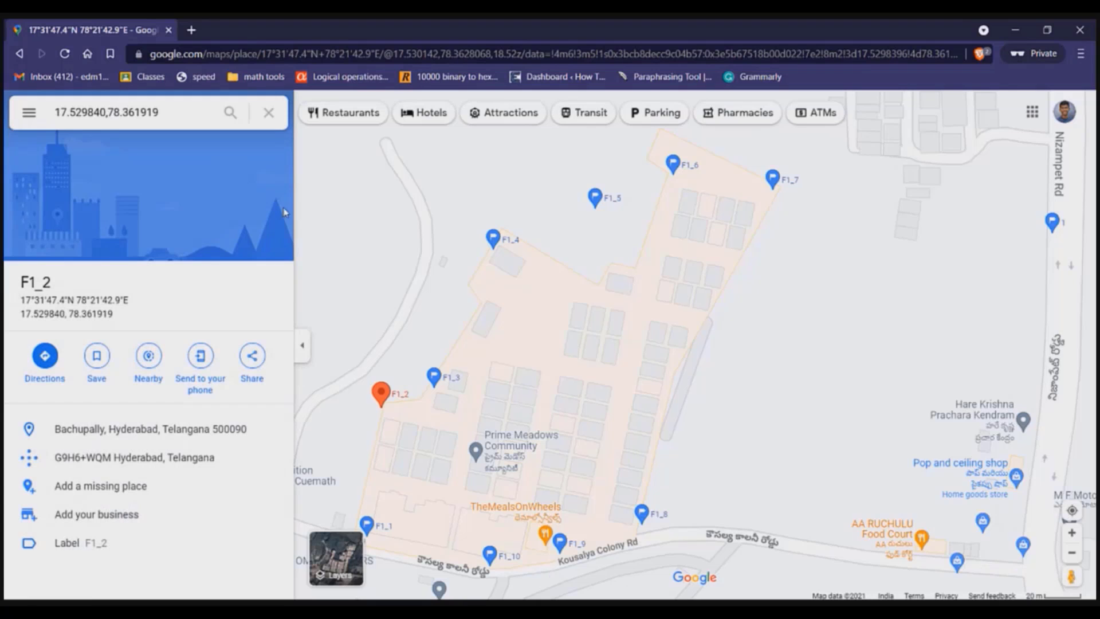
pyautogui.press('alt+tab')
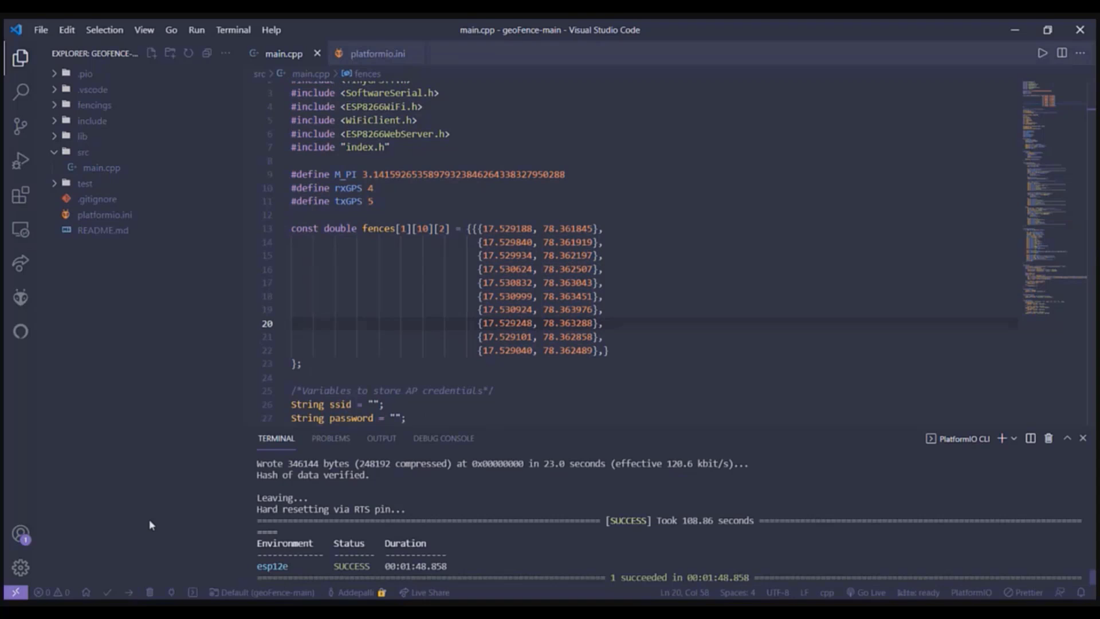
pyautogui.moveTo(397, 546)
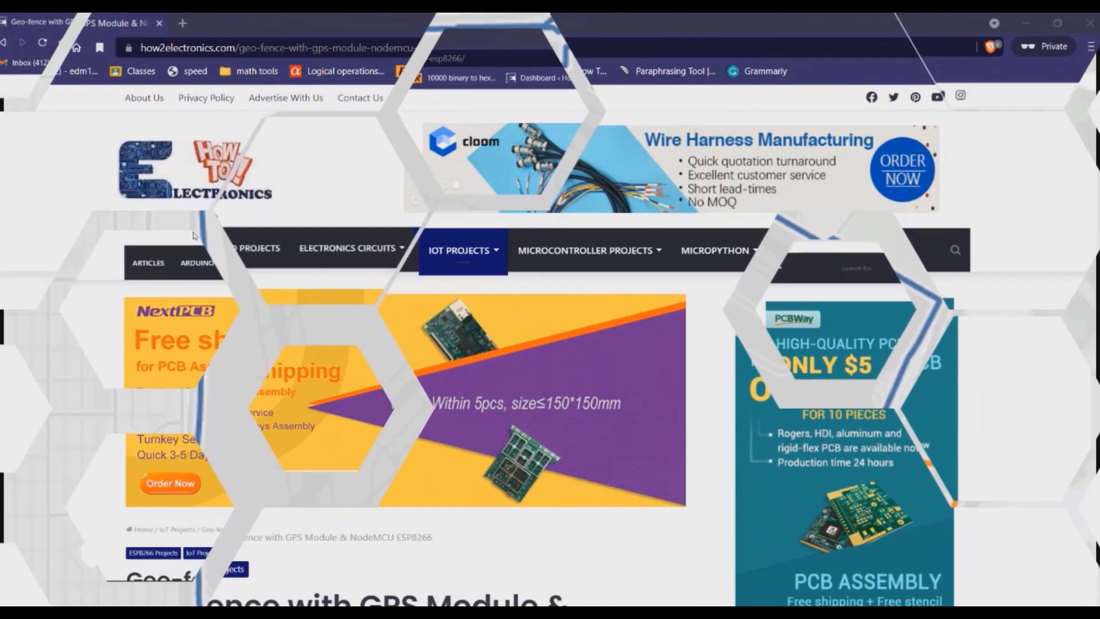
pyautogui.scroll(-3)
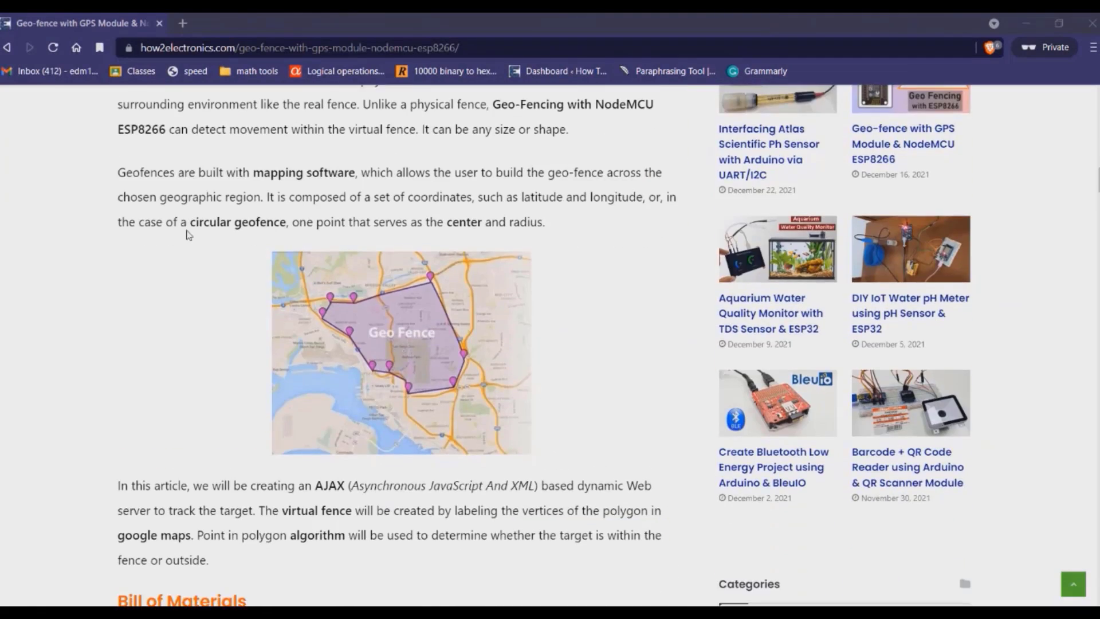
pyautogui.scroll(-3)
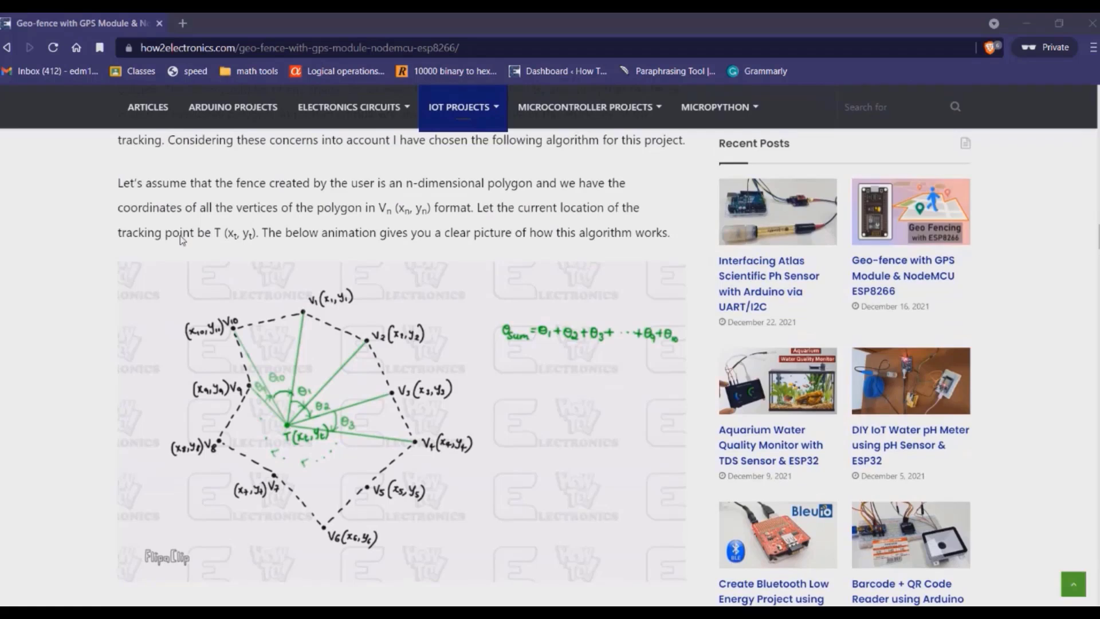
pyautogui.scroll(-3)
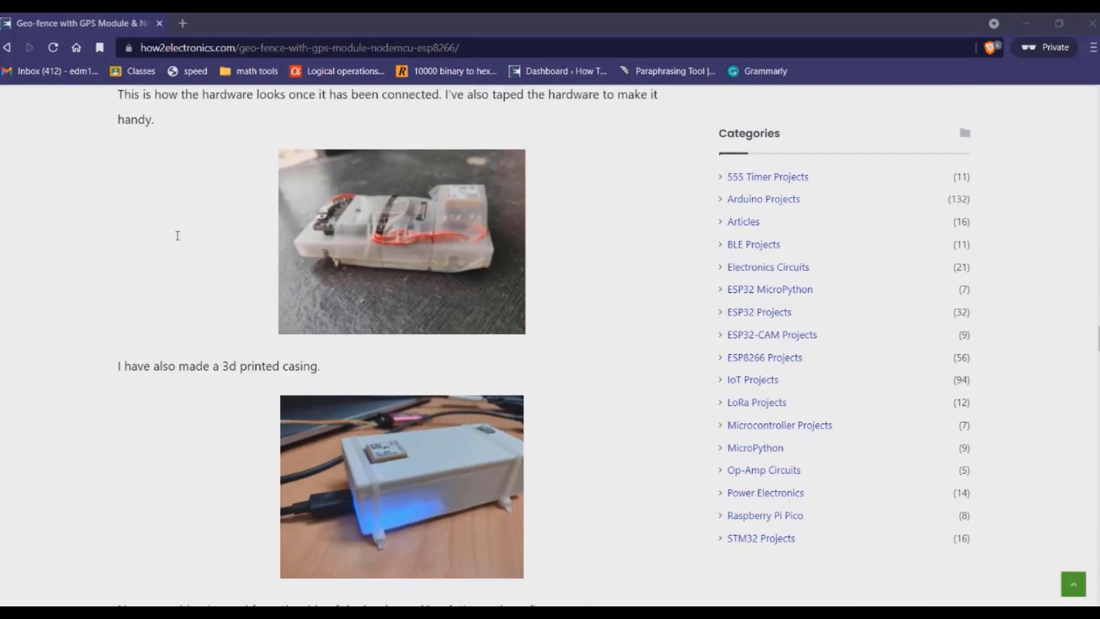
pyautogui.scroll(-3)
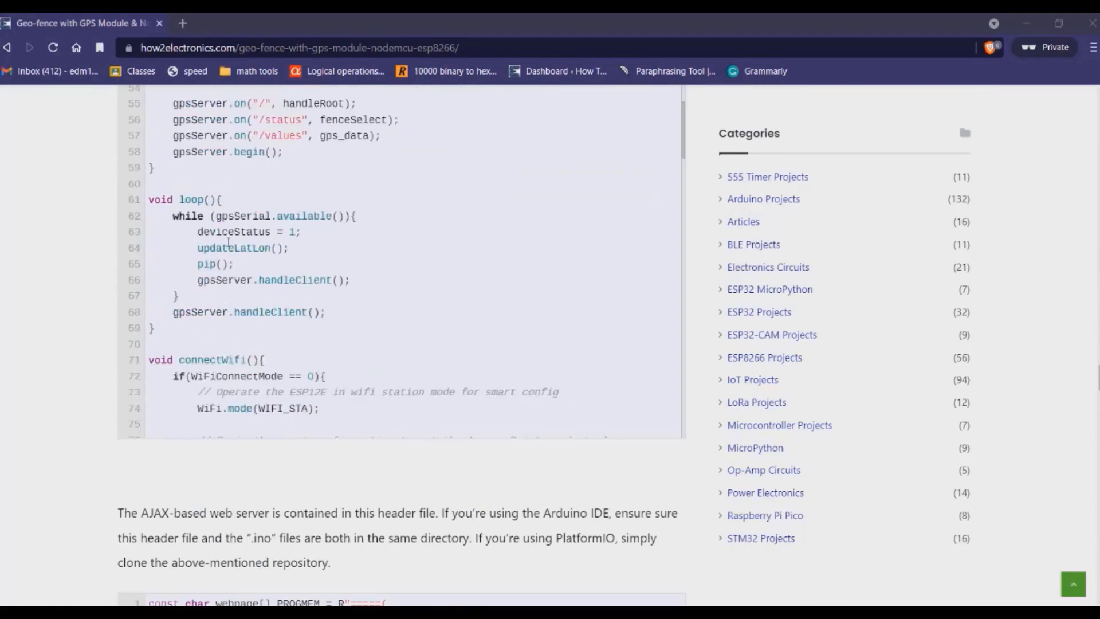
pyautogui.scroll(-3)
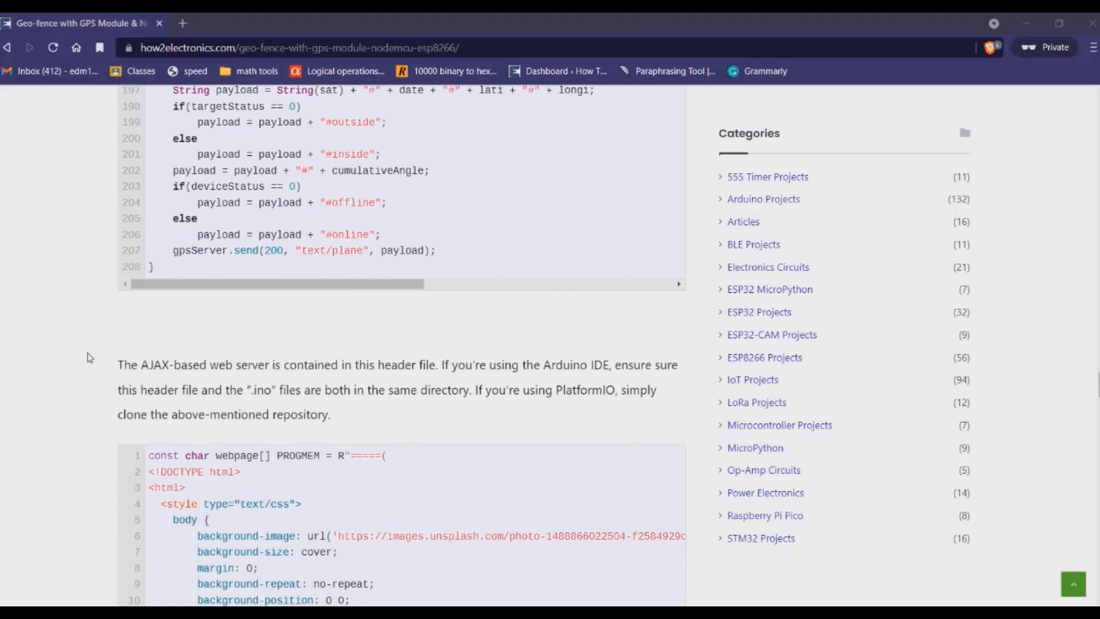
pyautogui.scroll(-3)
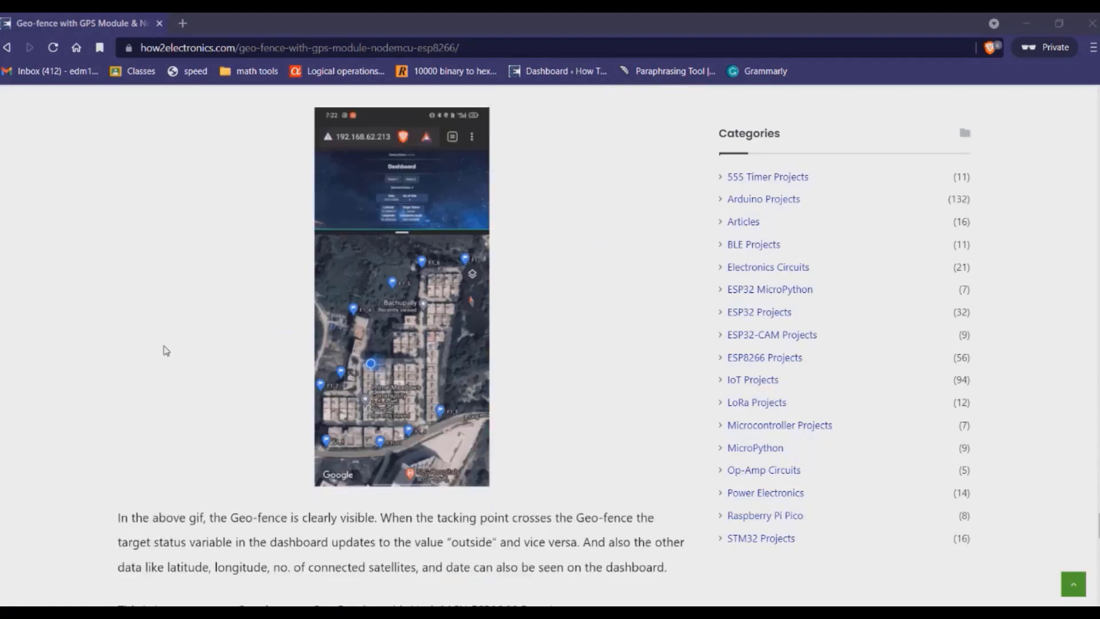